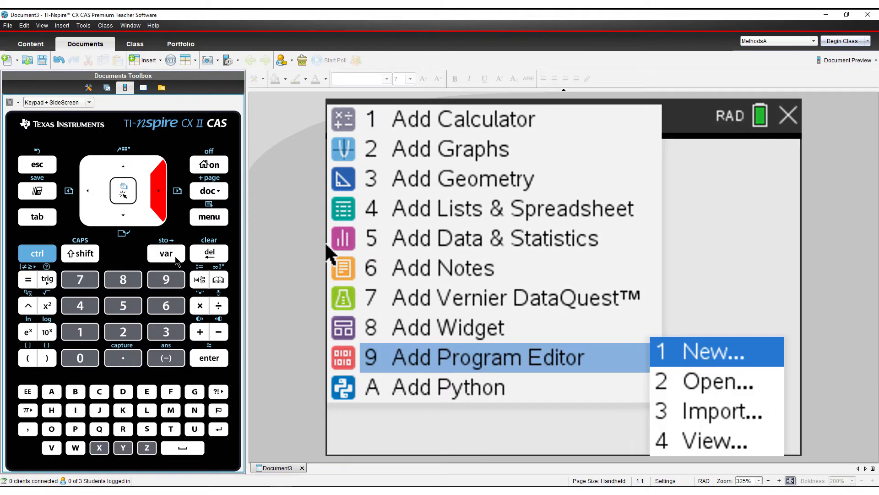
# Step: Create a new empty program named colour2 from Program Editor > New
pyautogui.click(715, 351)
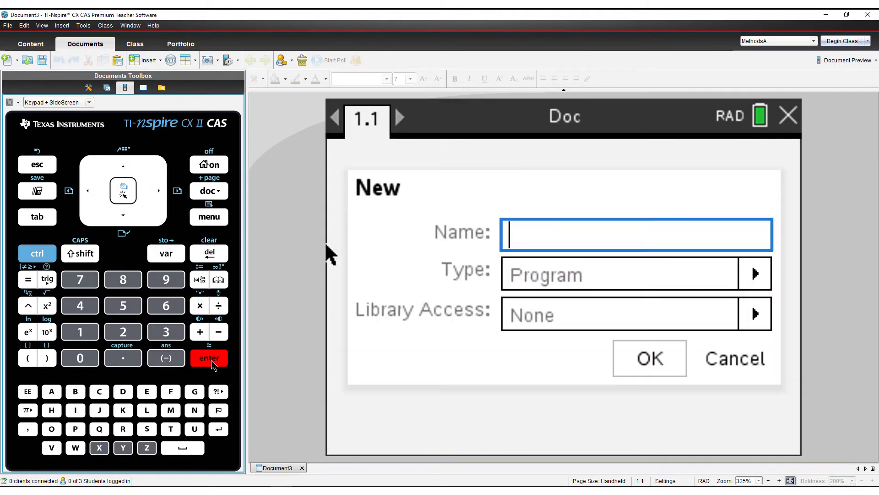
pyautogui.write('COLOUR2')
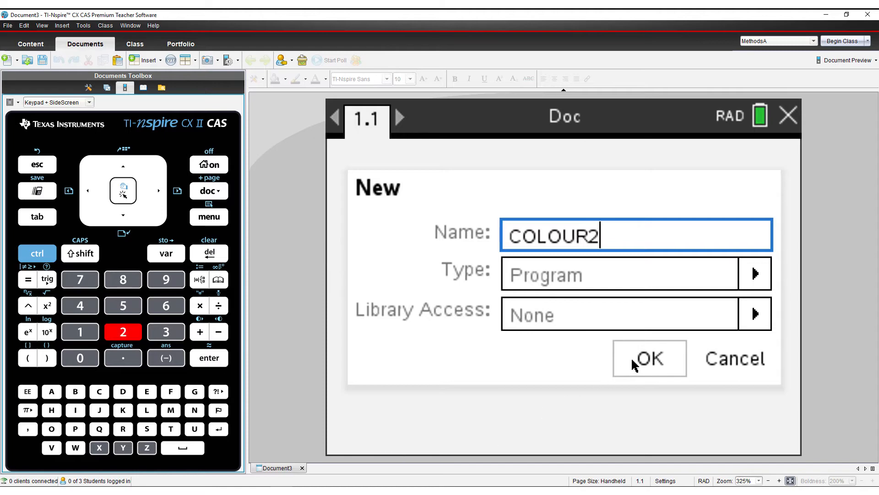
pyautogui.click(650, 359)
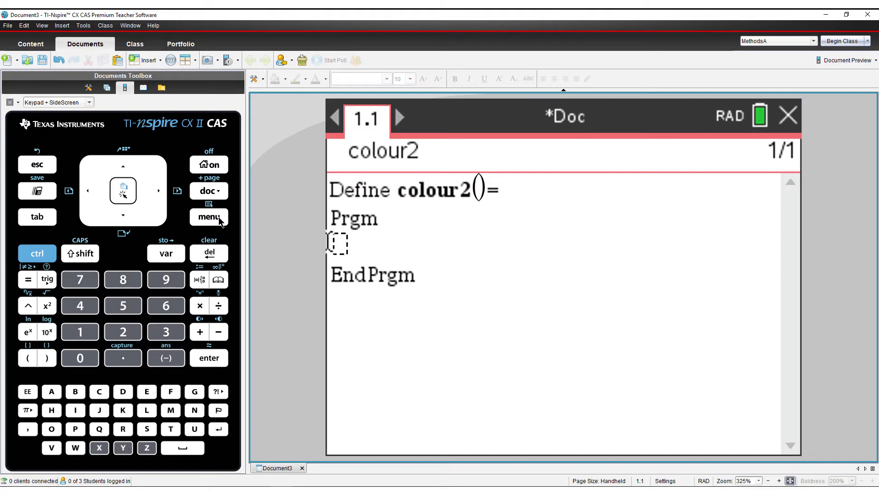
# Step: Insert a For I,0,255 … EndFor loop and move to its empty body line
pyautogui.click(208, 217)
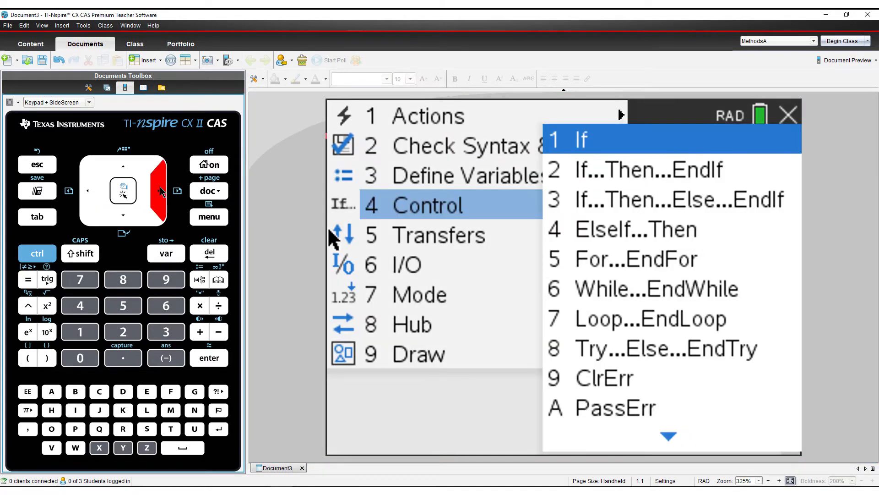
pyautogui.click(123, 216)
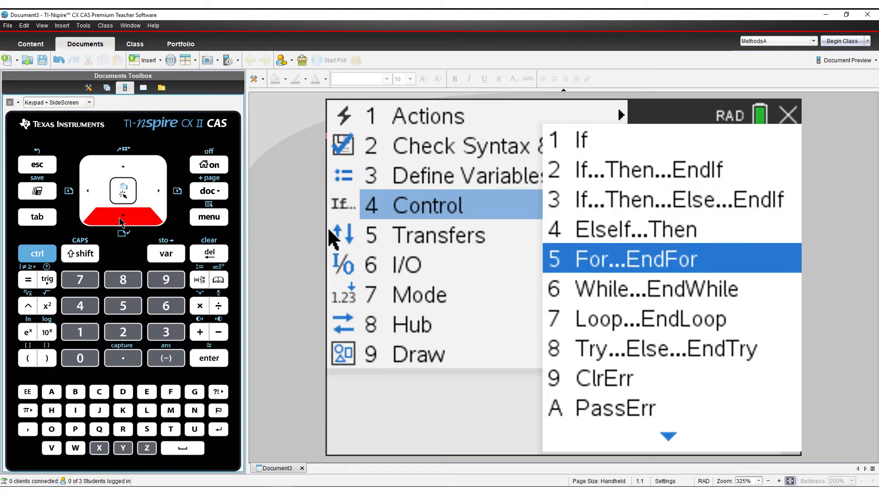
pyautogui.click(636, 258)
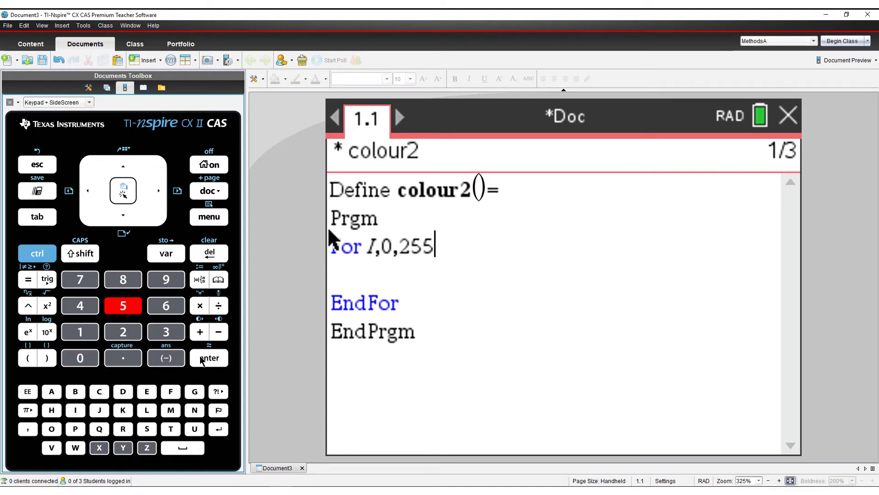
pyautogui.click(122, 216)
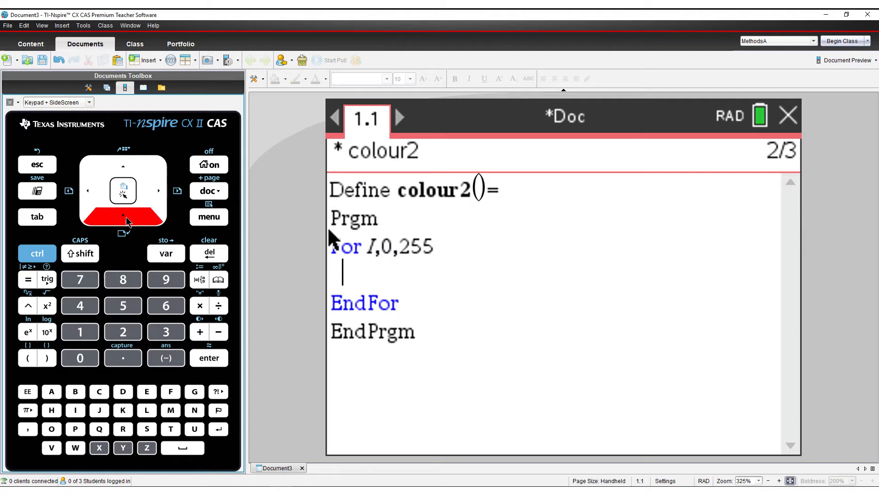
# Step: Write the loop body Send "SET COLOR eval(255-i) eval(i) 0" to fade red into green
pyautogui.click(209, 217)
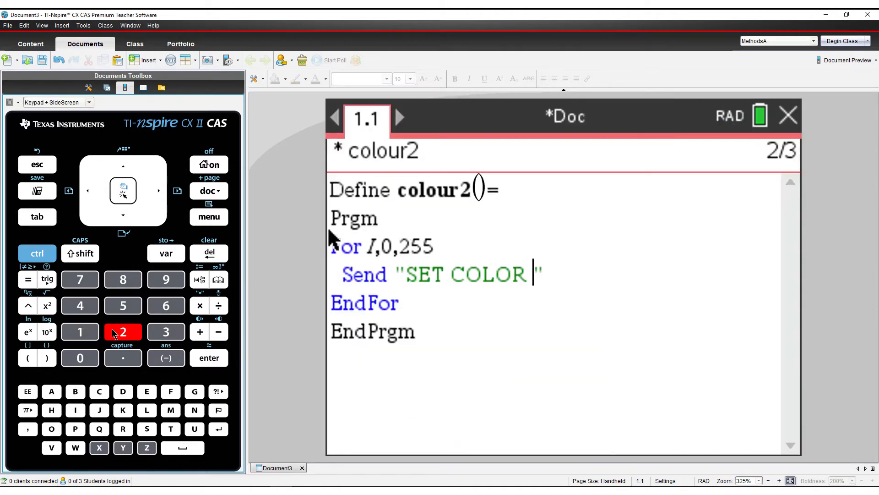
pyautogui.moveTo(186, 231)
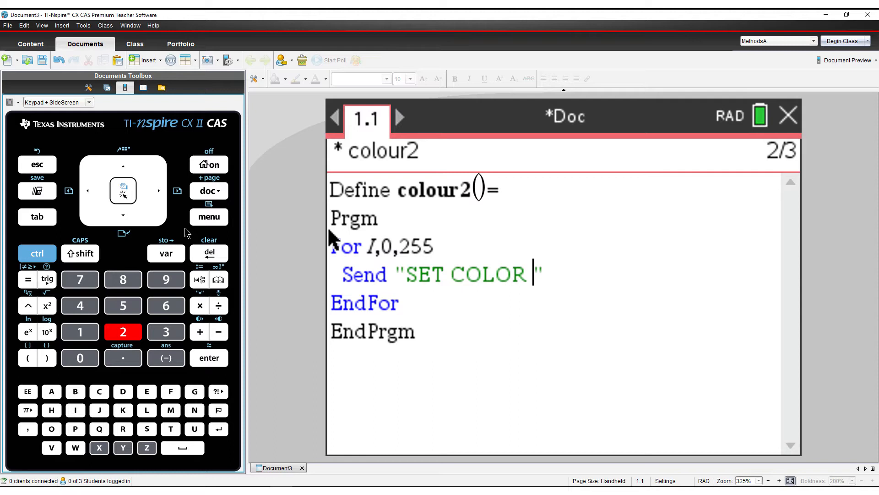
pyautogui.click(208, 216)
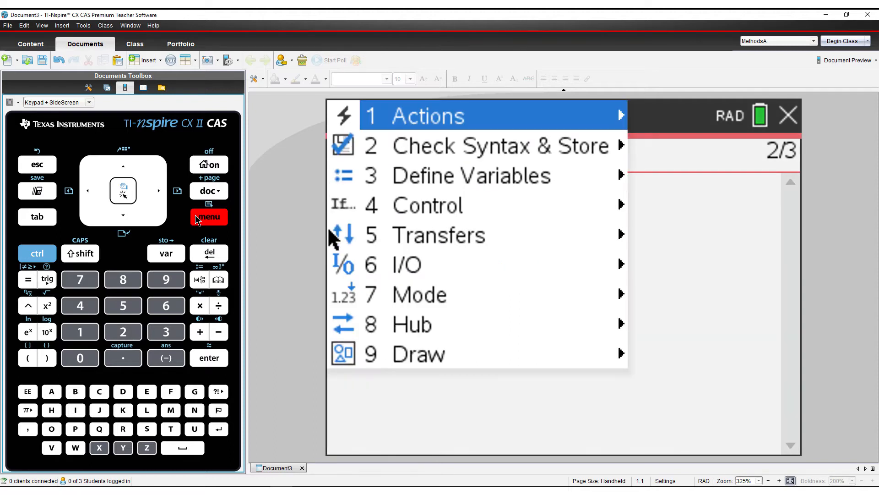
pyautogui.moveTo(133, 279)
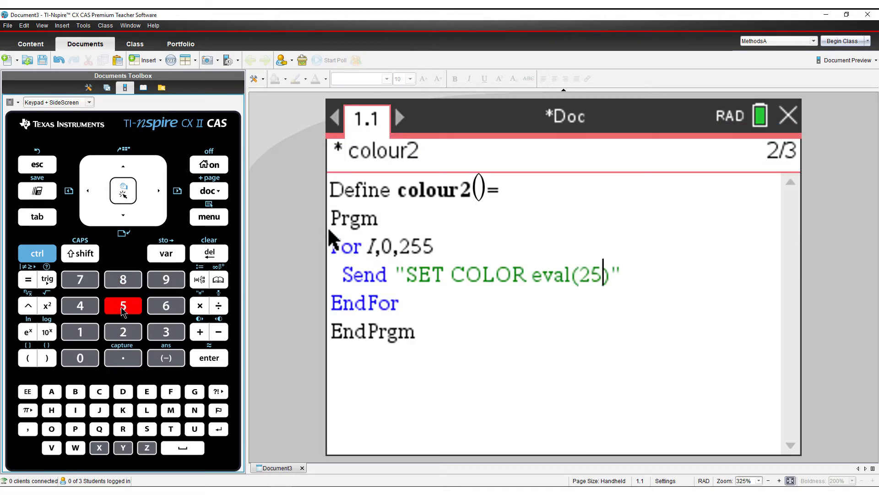
pyautogui.click(218, 332)
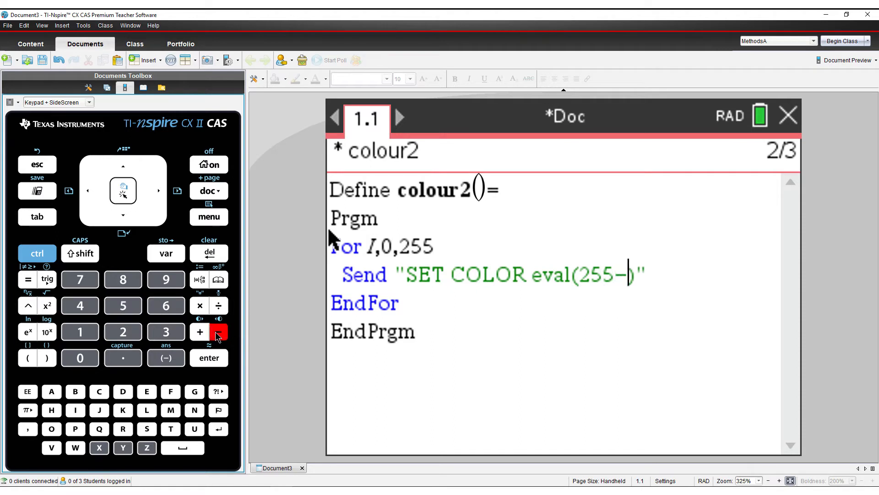
pyautogui.click(75, 411)
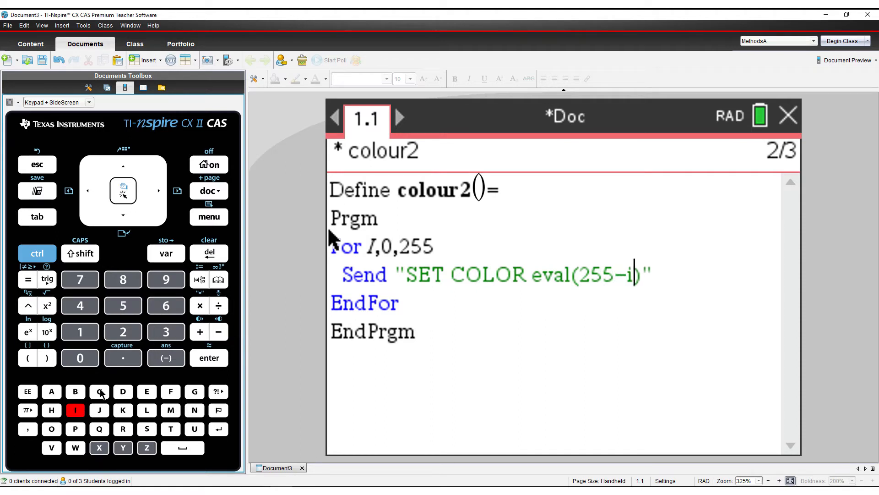
pyautogui.click(158, 190)
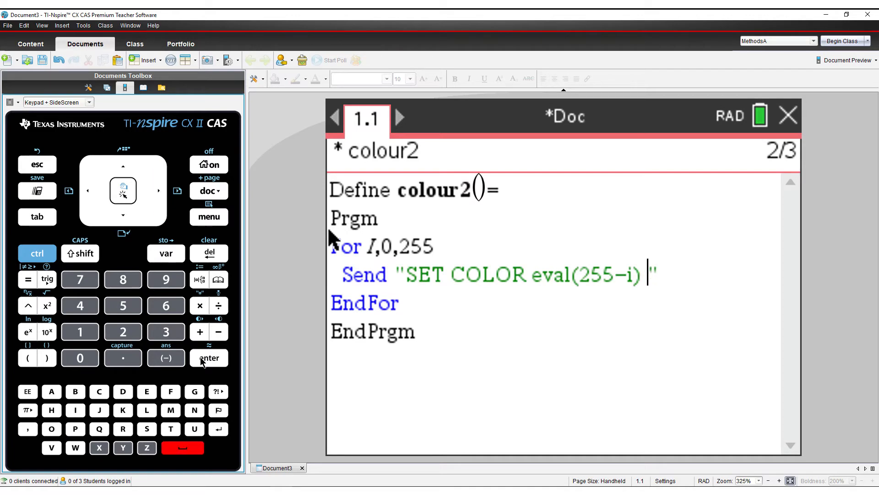
pyautogui.click(209, 216)
pyautogui.write('eval(i) ')
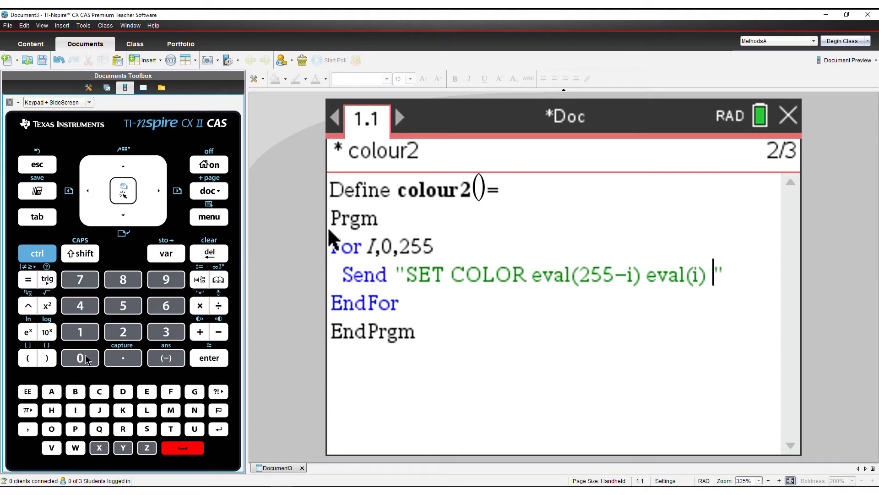
pyautogui.click(80, 358)
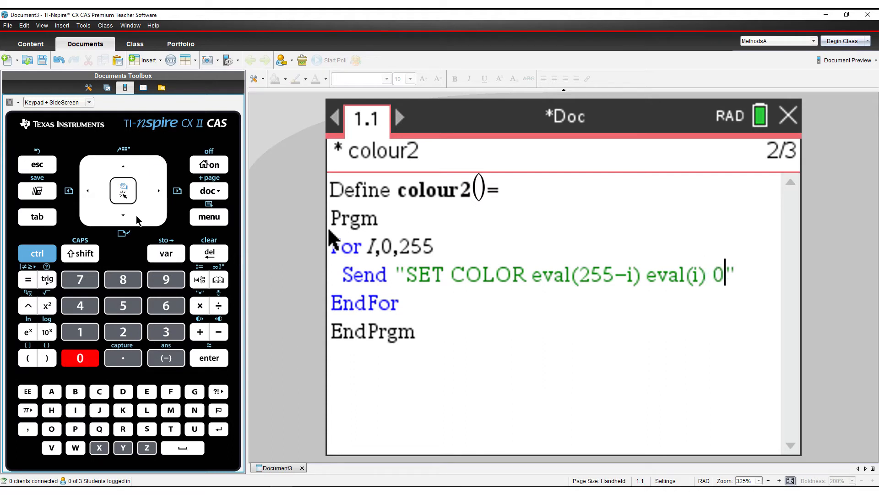
# Step: Store colour2, add Calculator page 1.2, and add a blank line after EndFor
pyautogui.click(208, 357)
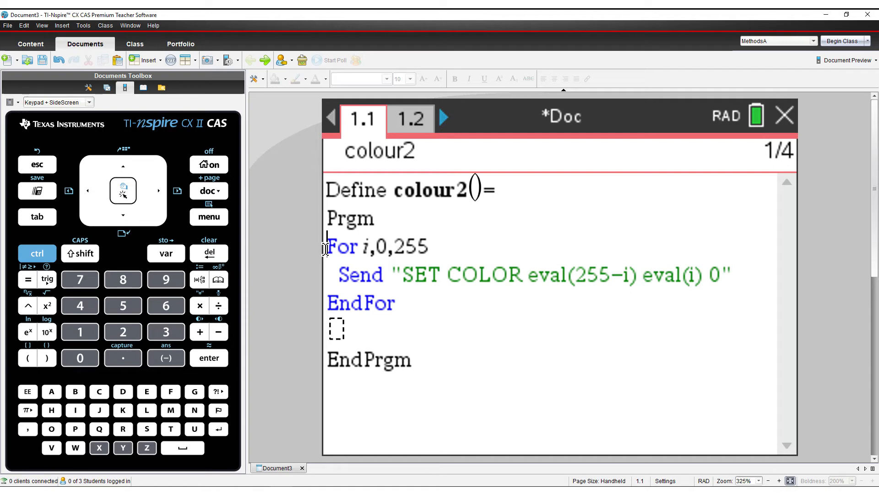
# Step: Paste a copy of the For loop below EndFor, starting its Send line with SET COLOR 0
pyautogui.moveTo(327, 245); pyautogui.dragTo(400, 303)
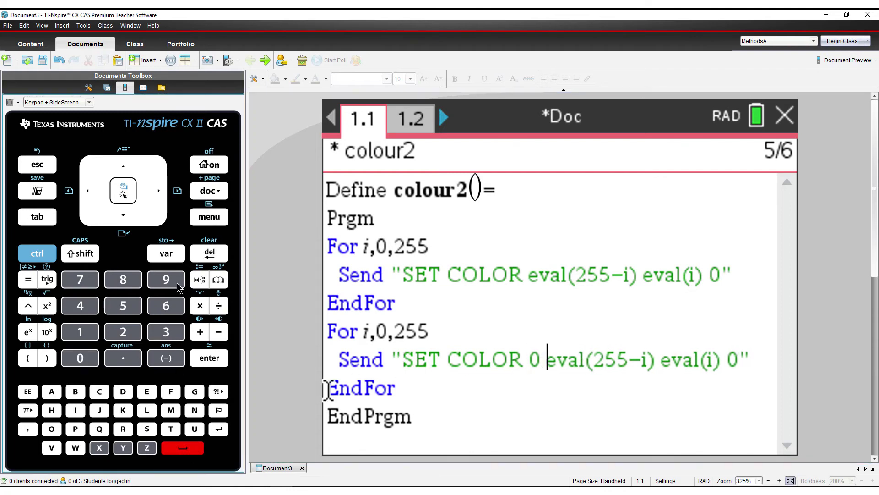
pyautogui.click(159, 191)
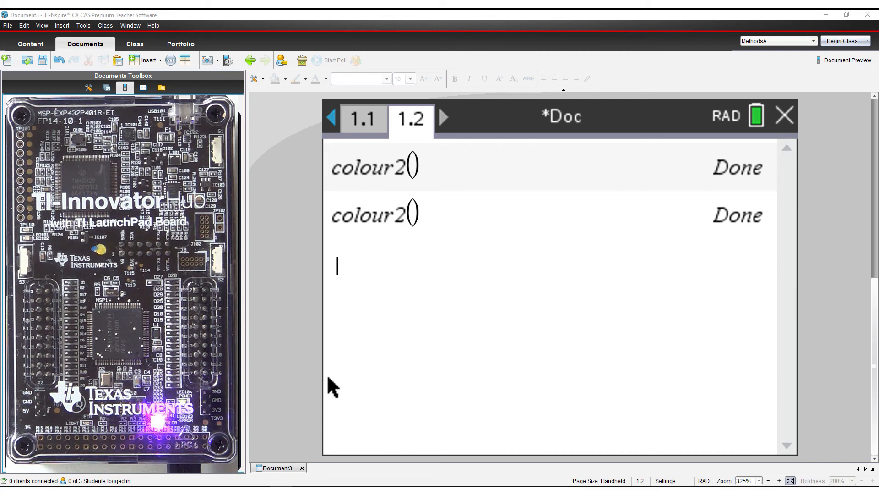
# Step: Run colour2() on page 1.2 so both runs return Done
pyautogui.click(125, 87)
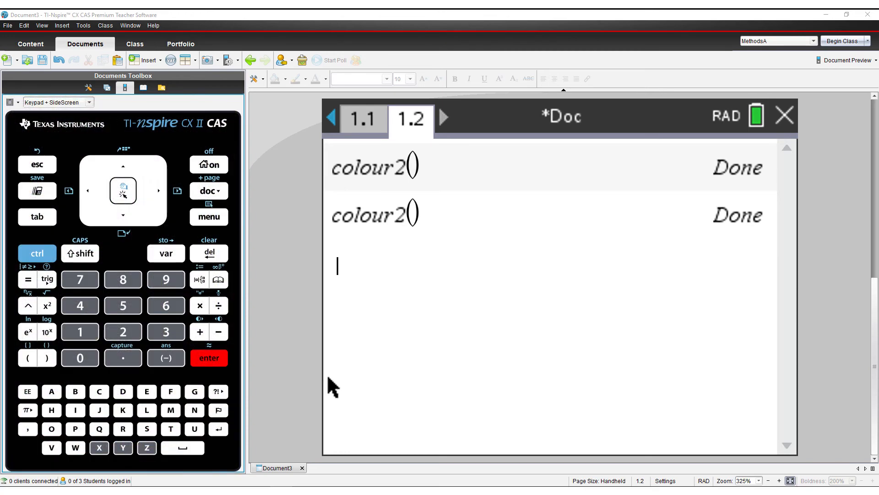